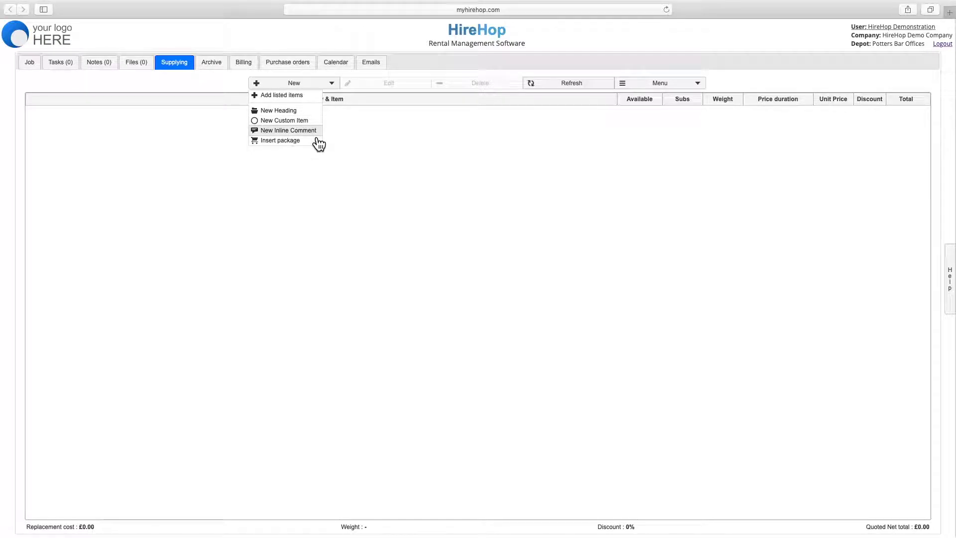
# Insert the ready-made Sound package (£4,258.50, 310 kg) into the supplying list.
pyautogui.click(280, 140)
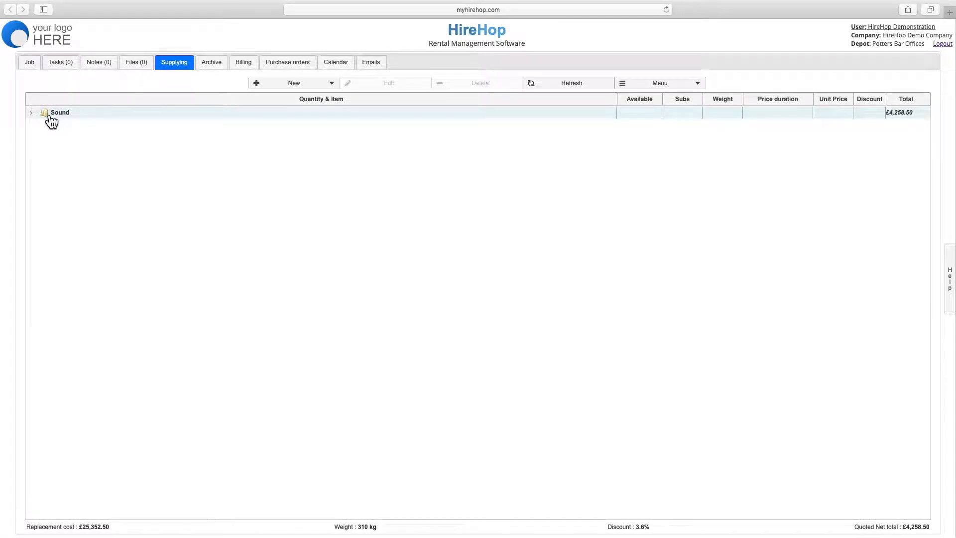
# Expand Sound and the radio mic kit to review their contents, then collapse Sound.
pyautogui.click(33, 112)
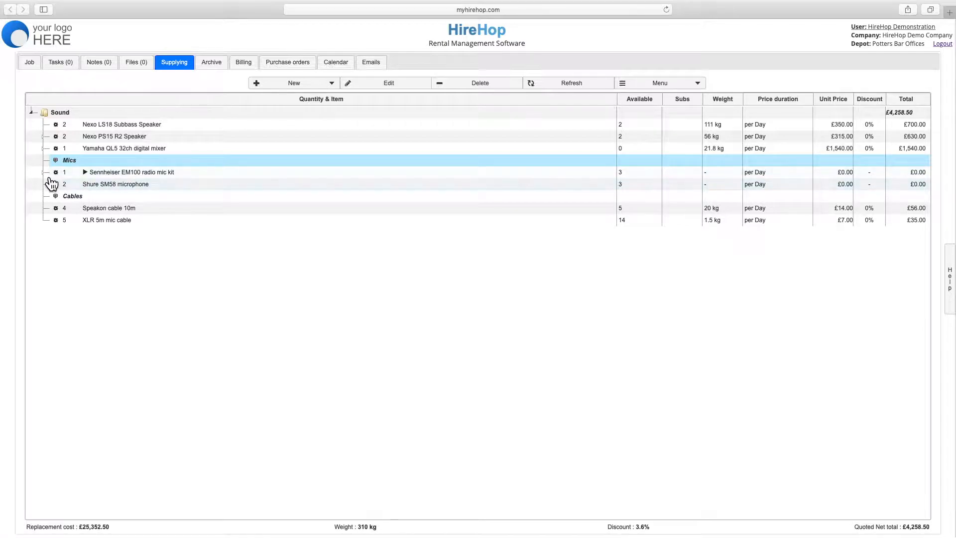
pyautogui.click(85, 172)
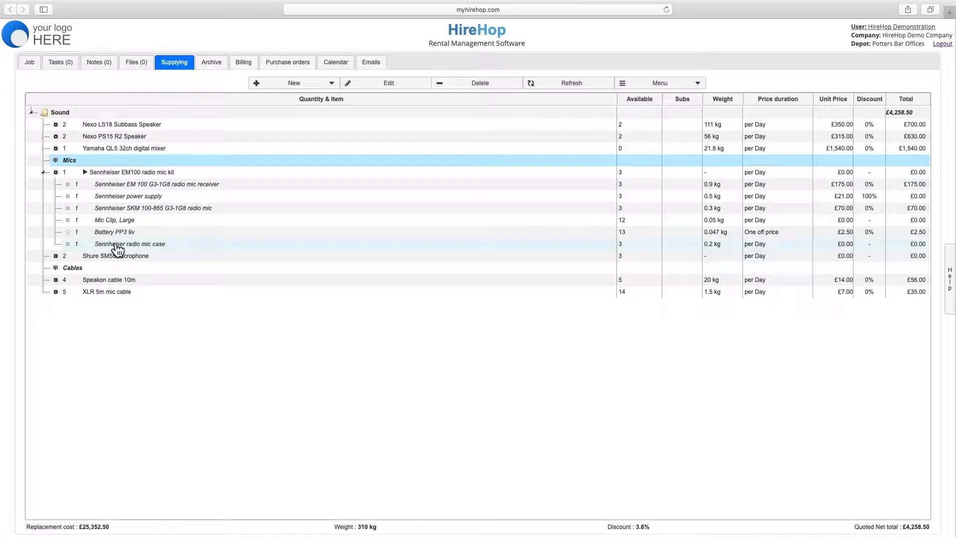
pyautogui.click(660, 82)
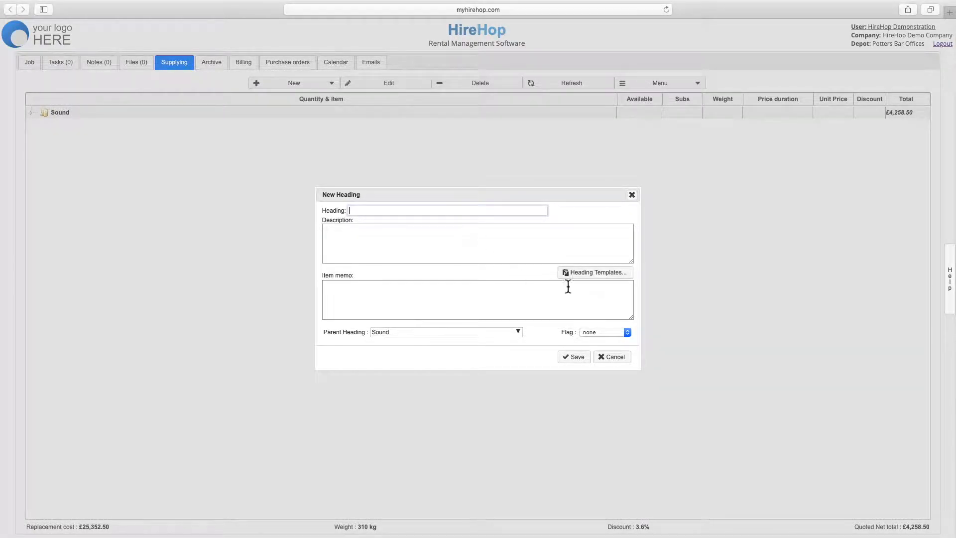
# Save a Wireless Uplighters sub-heading under Sound from its heading template.
pyautogui.click(594, 272)
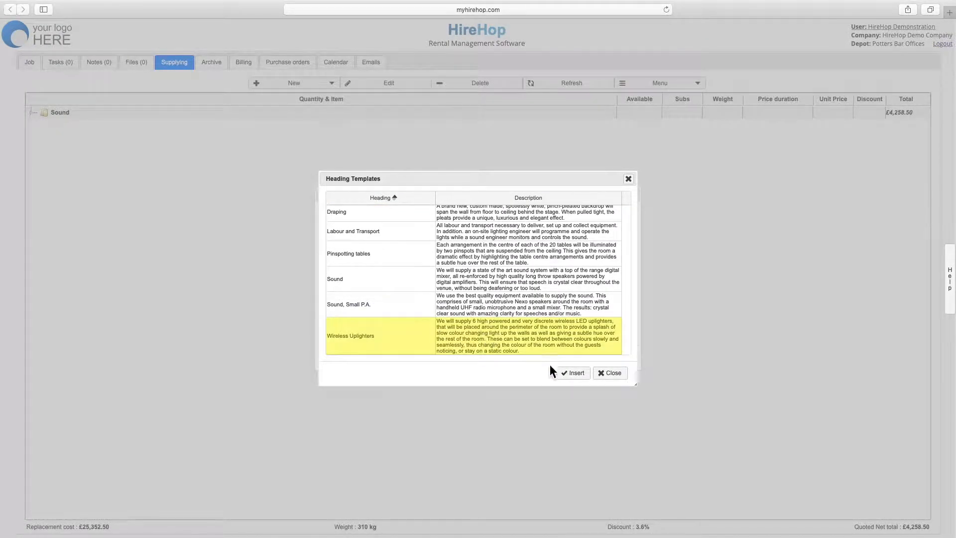
pyautogui.click(570, 372)
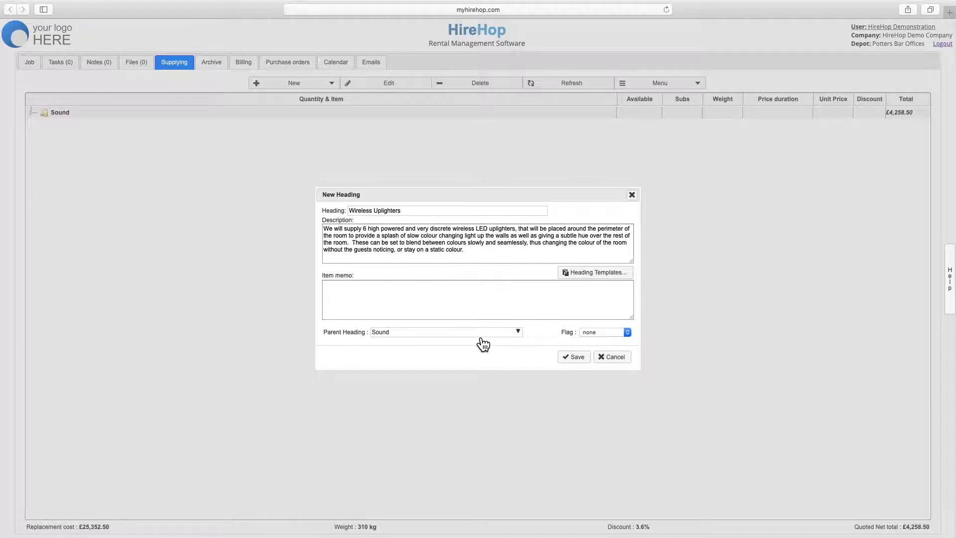
pyautogui.click(573, 356)
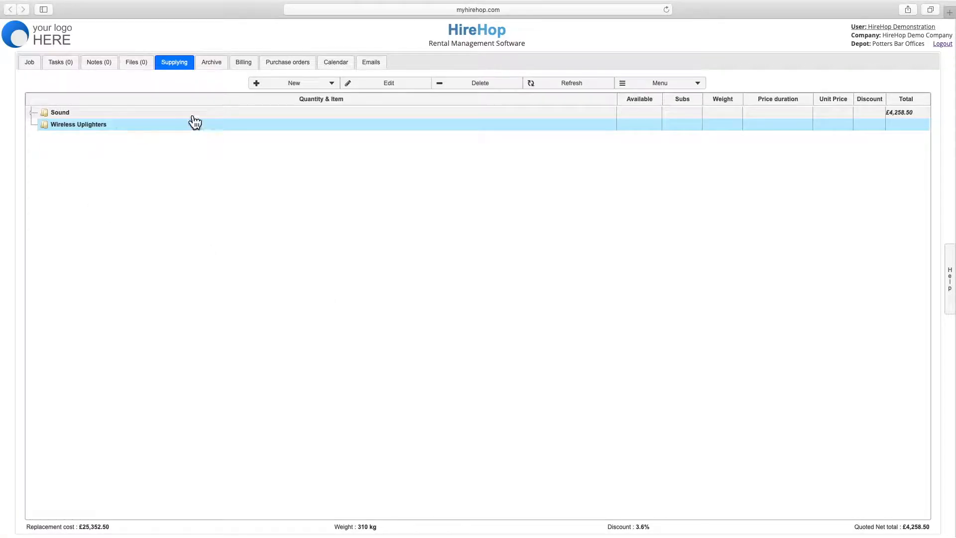
pyautogui.click(293, 83)
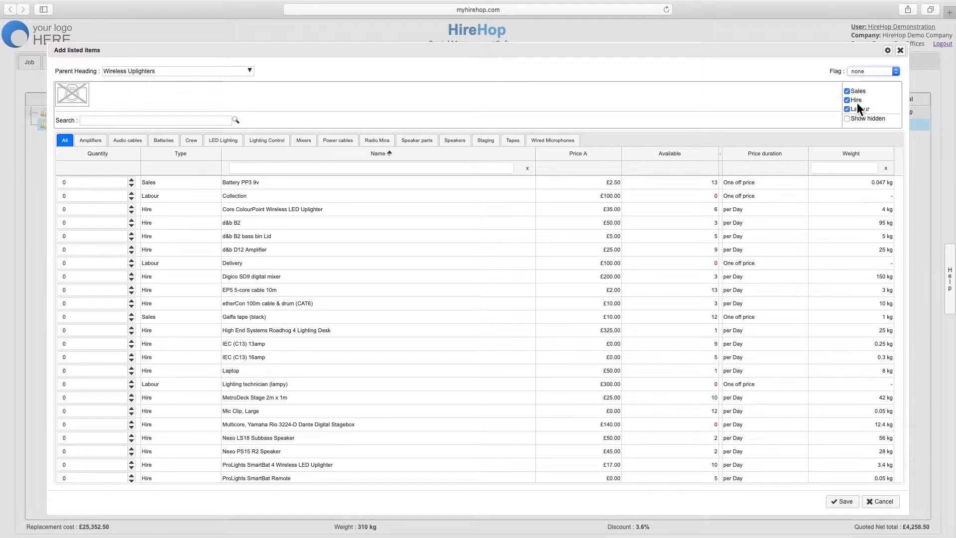
# Add 6 Core ColourPoint Wireless LED Uplighters (£1,470) from the LED Lighting catalogue.
pyautogui.click(847, 100)
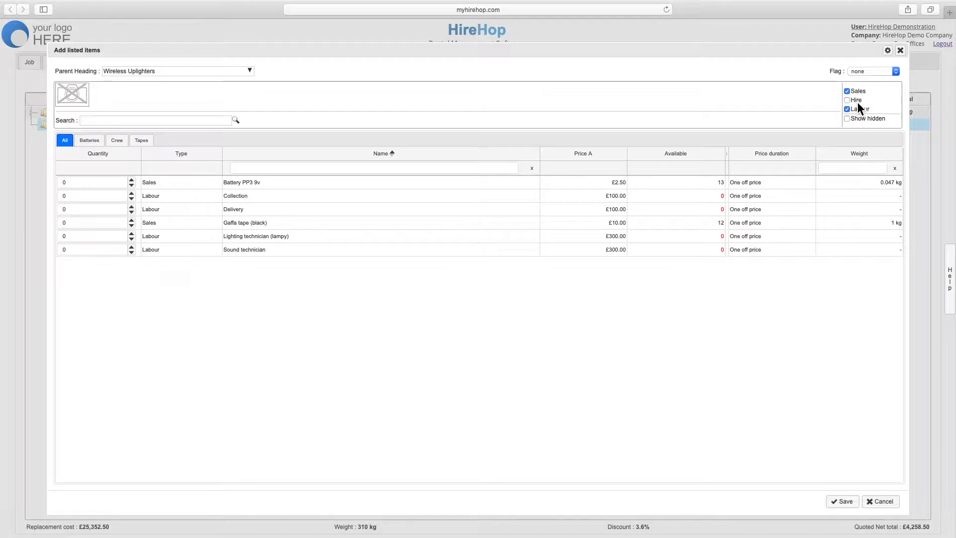
pyautogui.click(847, 100)
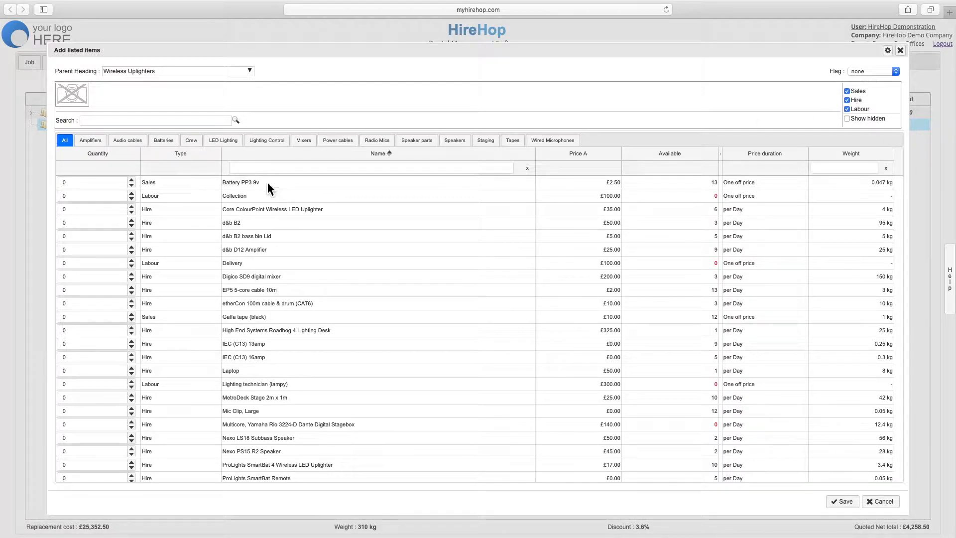
pyautogui.click(372, 167)
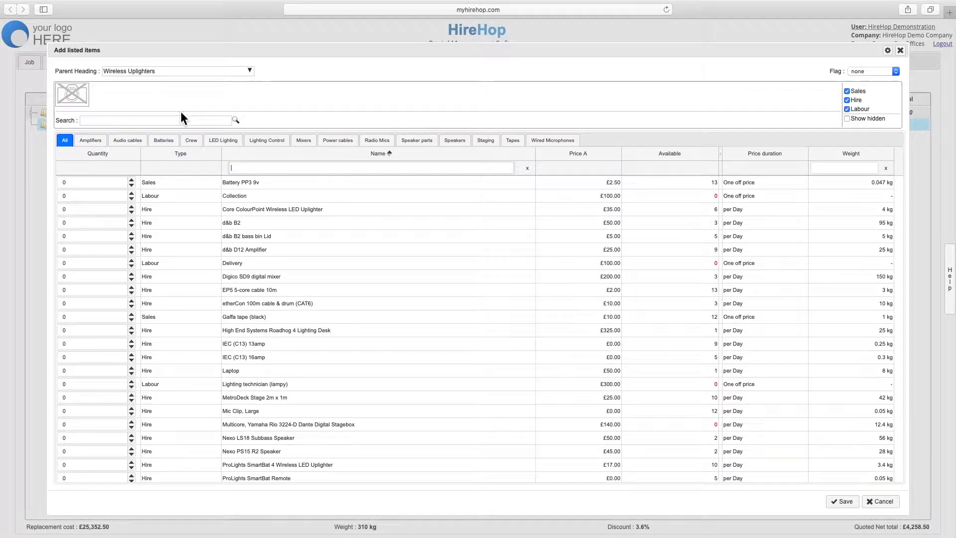
pyautogui.click(156, 120)
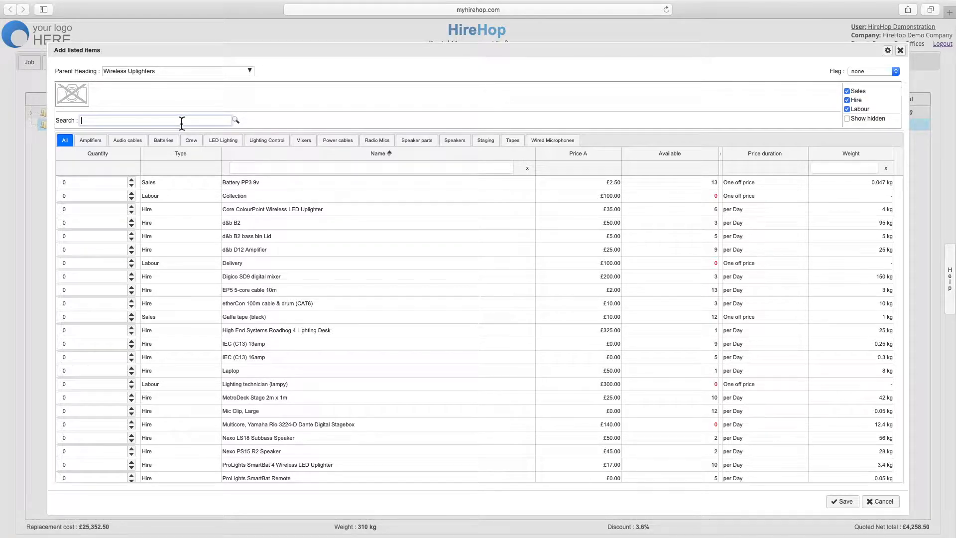
pyautogui.click(223, 139)
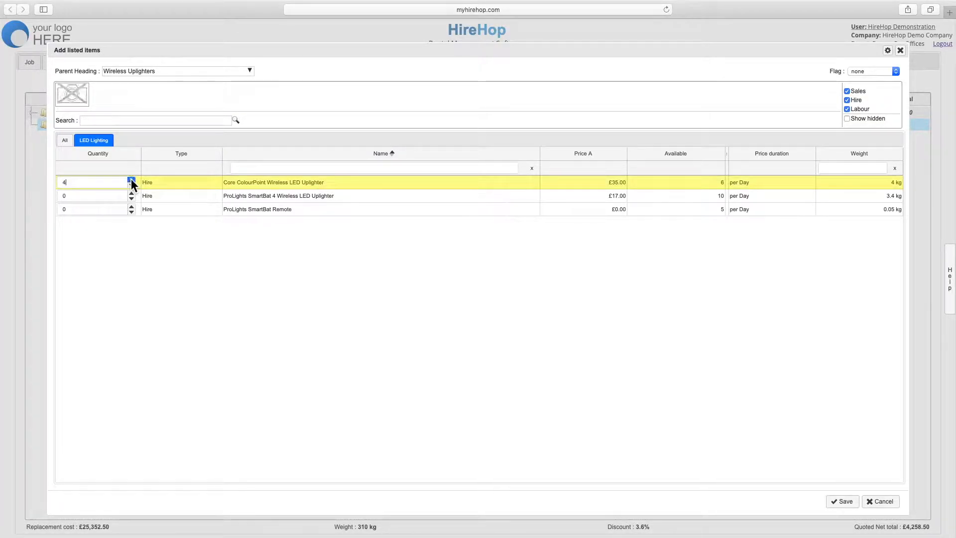
pyautogui.click(130, 180)
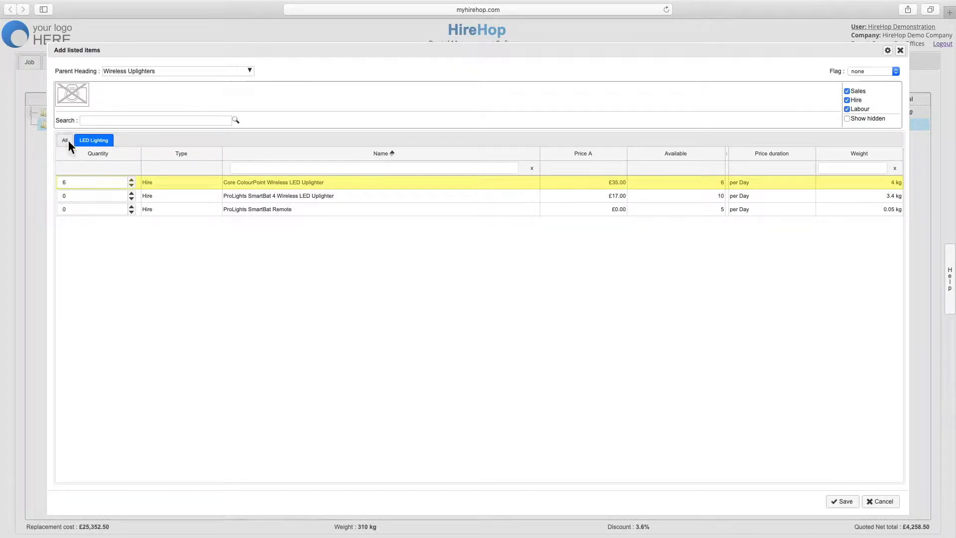
pyautogui.click(64, 139)
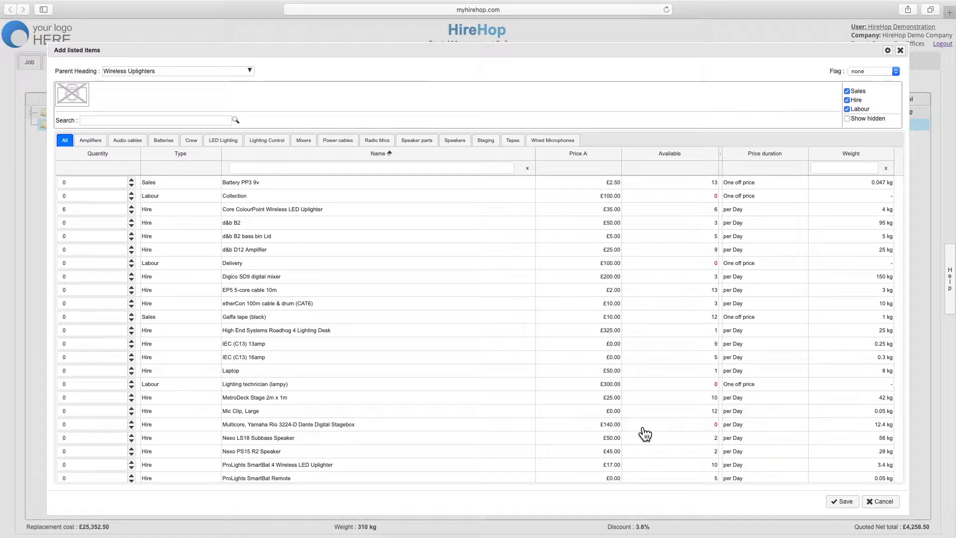
pyautogui.click(842, 500)
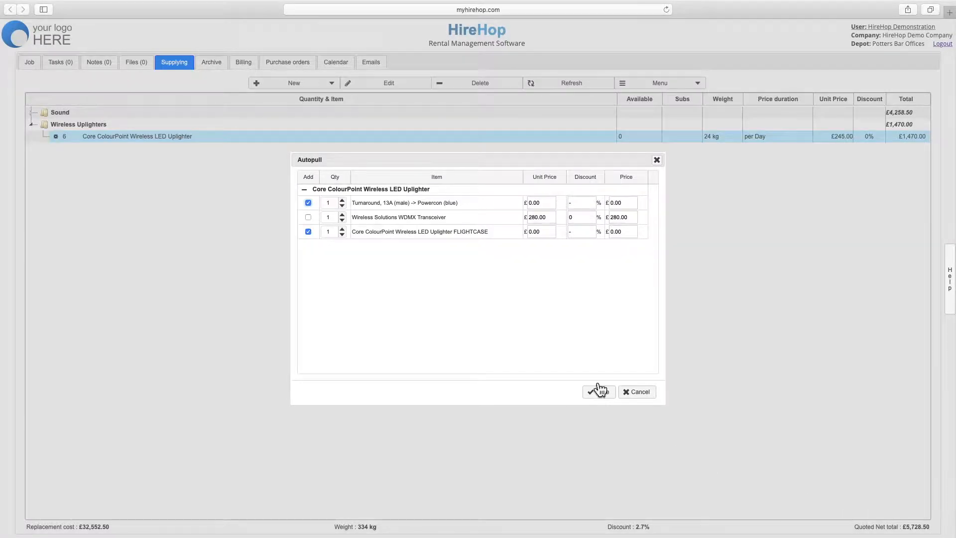
pyautogui.moveTo(374, 204)
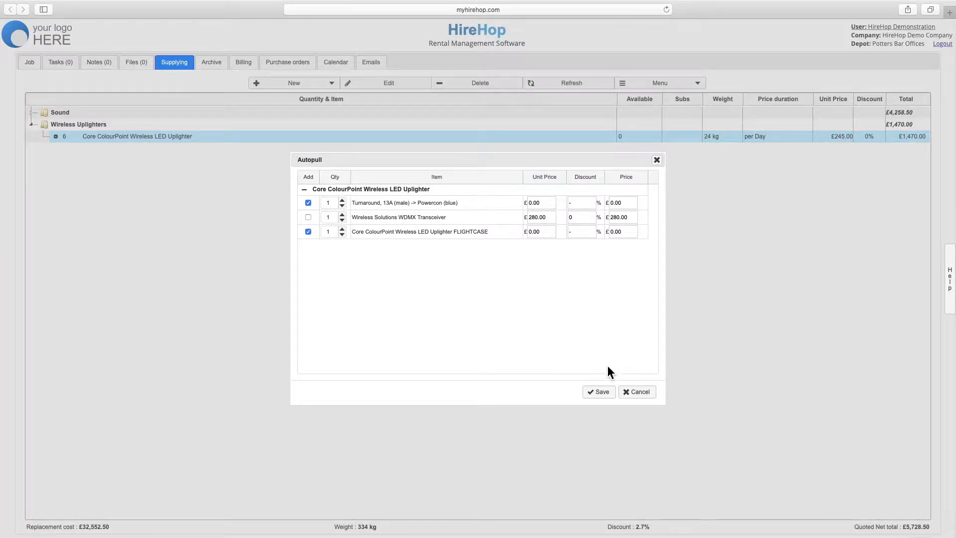
# Accept the suggested uplighter cable and flightcase, then collapse Wireless Uplighters.
pyautogui.click(598, 391)
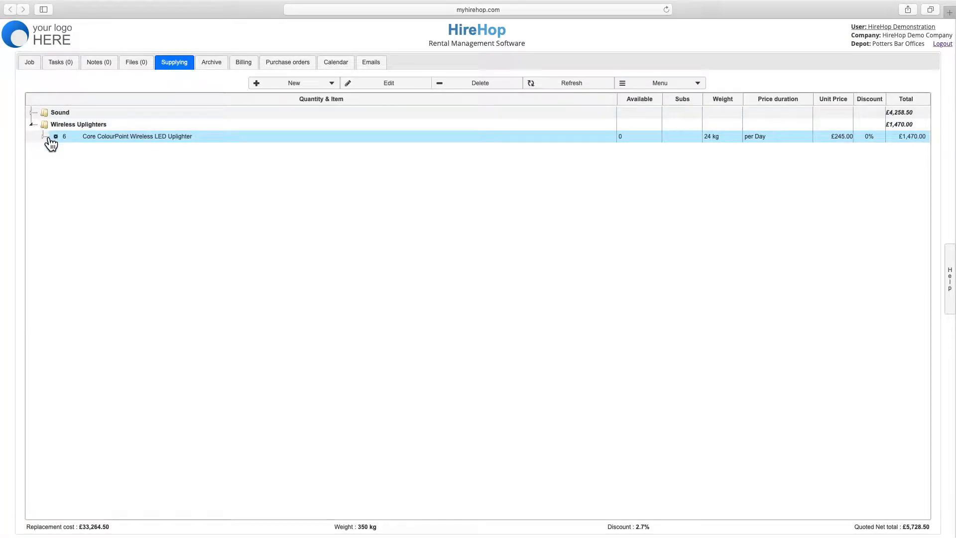
pyautogui.click(47, 136)
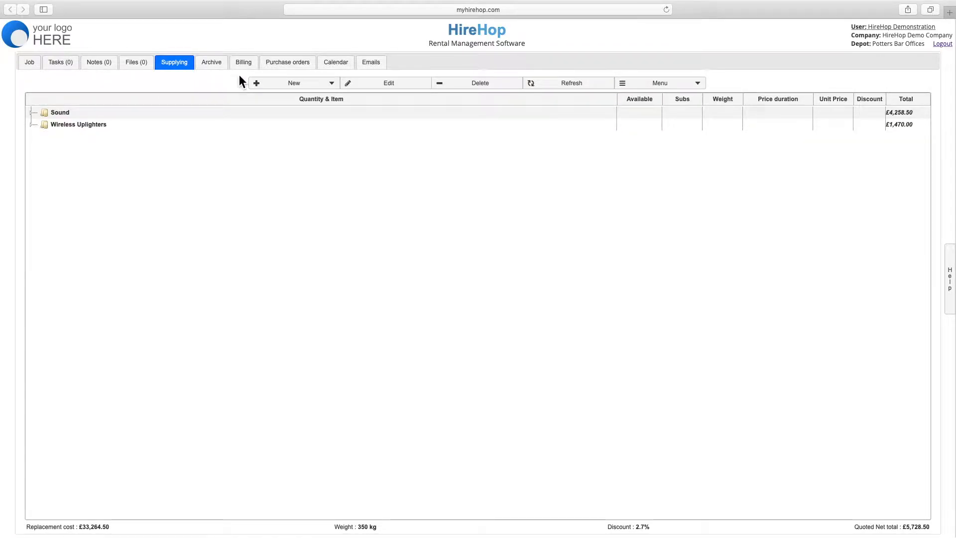
# Create custom item 'This is a Custom Item' priced £100 and choose its parent heading.
pyautogui.click(332, 83)
pyautogui.write('This is a Custom Item')
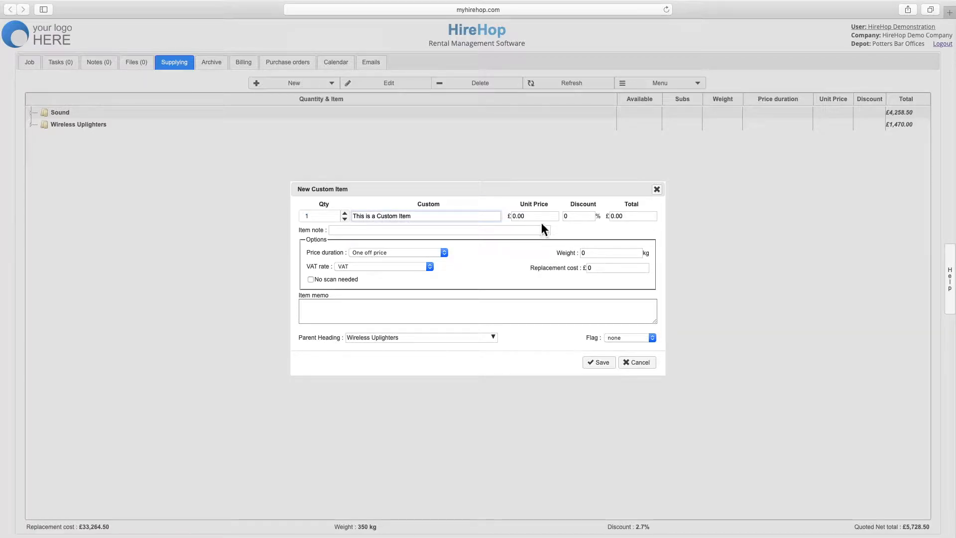
pyautogui.write('100')
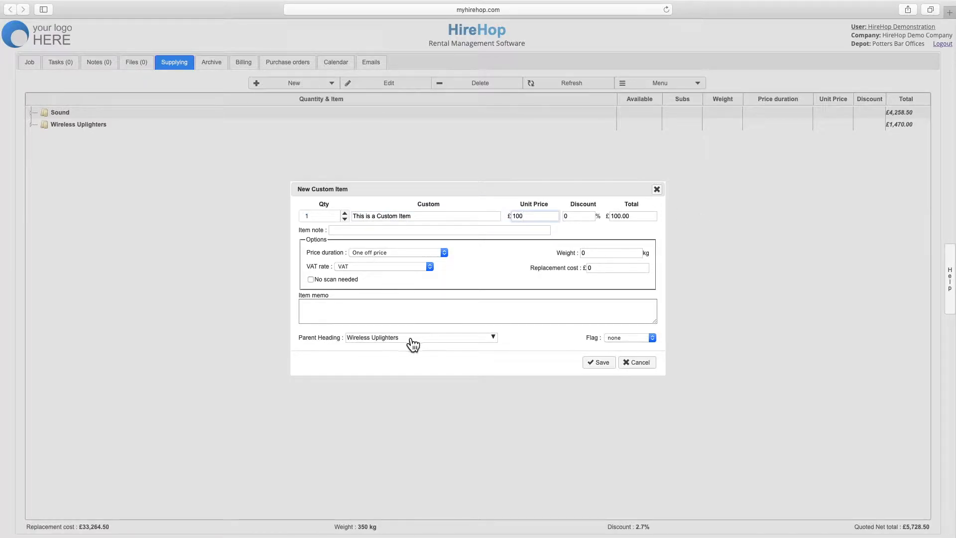
pyautogui.click(597, 362)
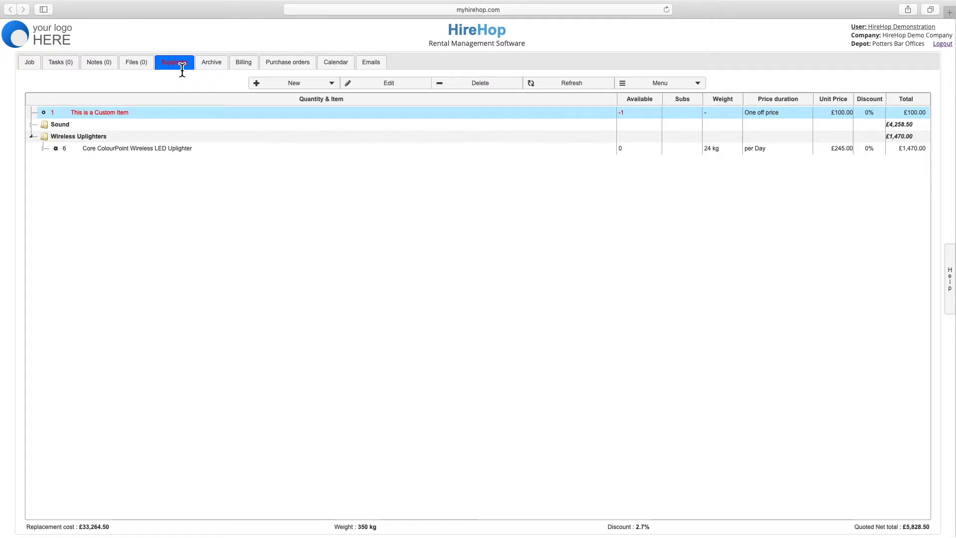
# Archive the supplying list, review Wireless Uplighters in the archive, then open Job details.
pyautogui.click(660, 82)
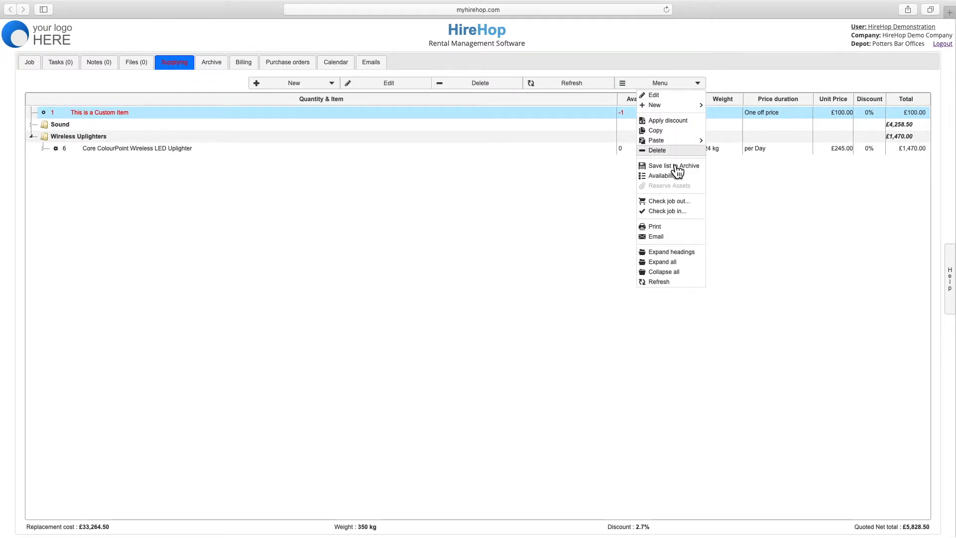
pyautogui.click(662, 176)
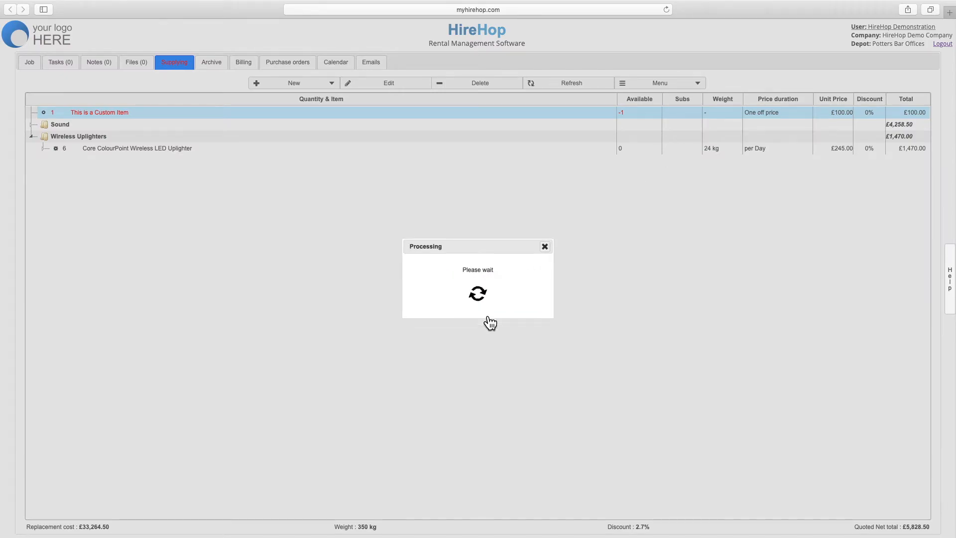
pyautogui.click(212, 62)
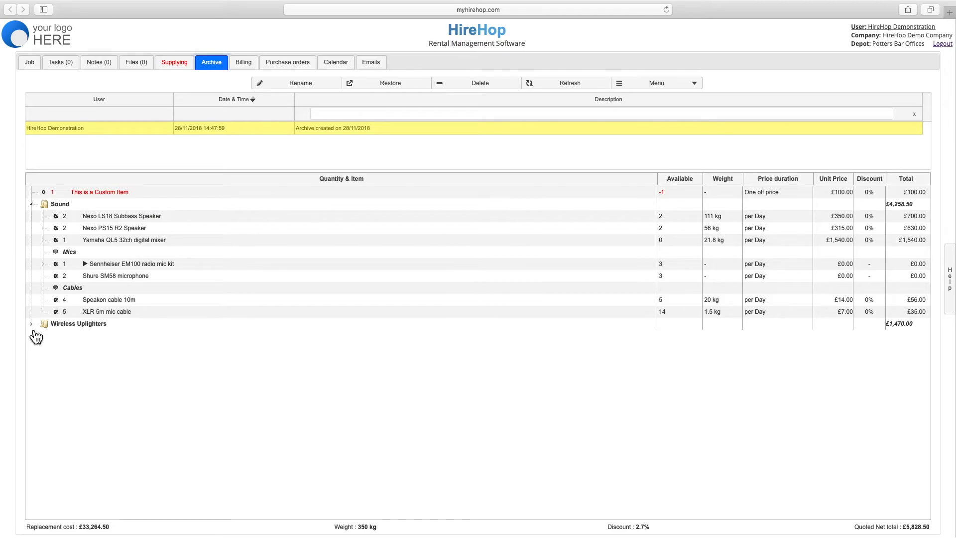
pyautogui.click(32, 324)
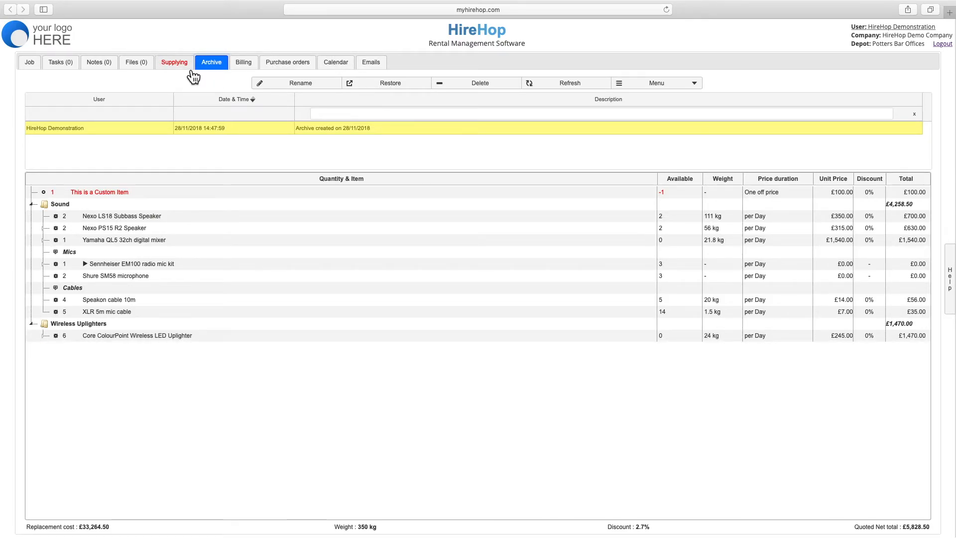
pyautogui.click(174, 62)
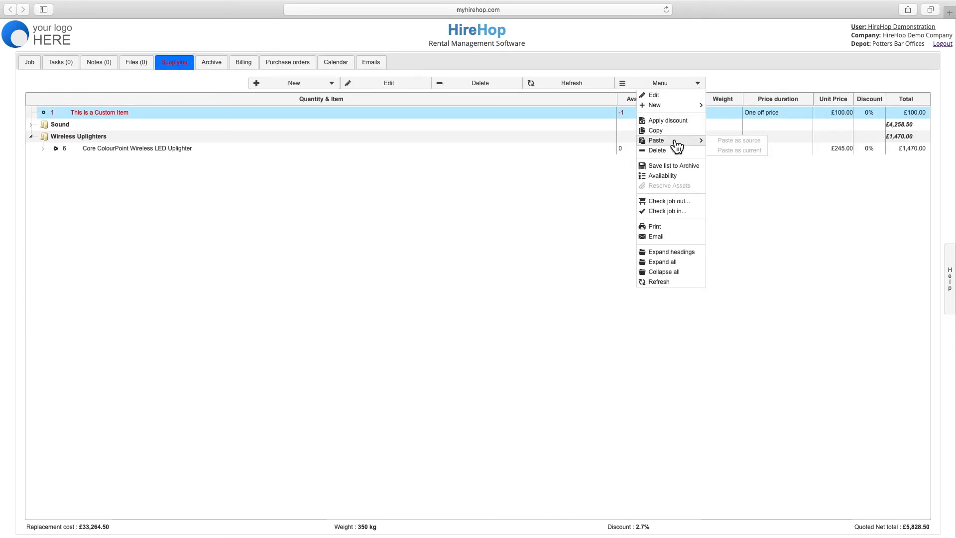
pyautogui.click(29, 62)
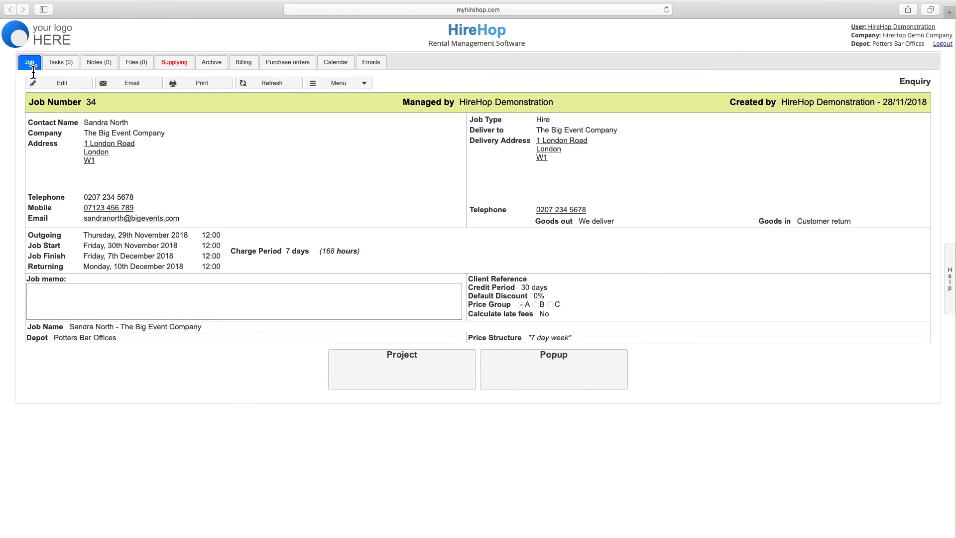